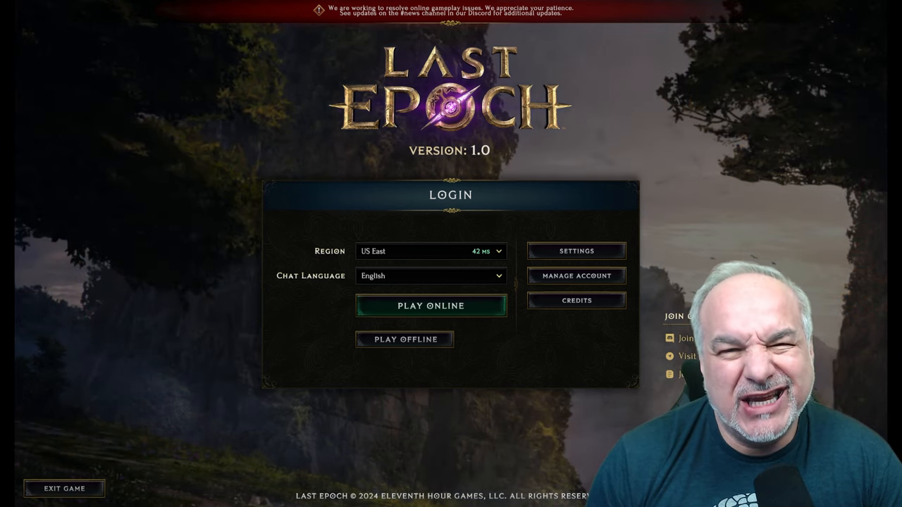
Step: Choose PLAY ONLINE, then ENTER GAME with the existing character to load into The Burning Forest
click(431, 306)
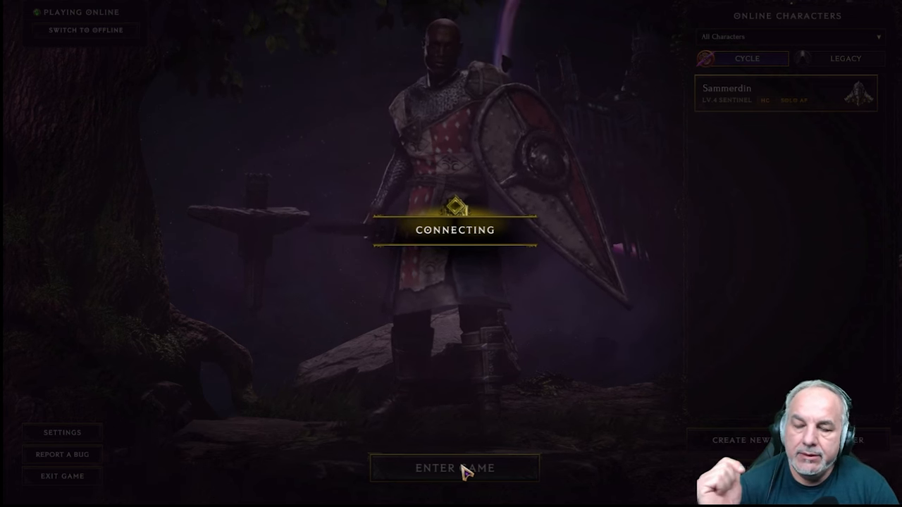
click(453, 467)
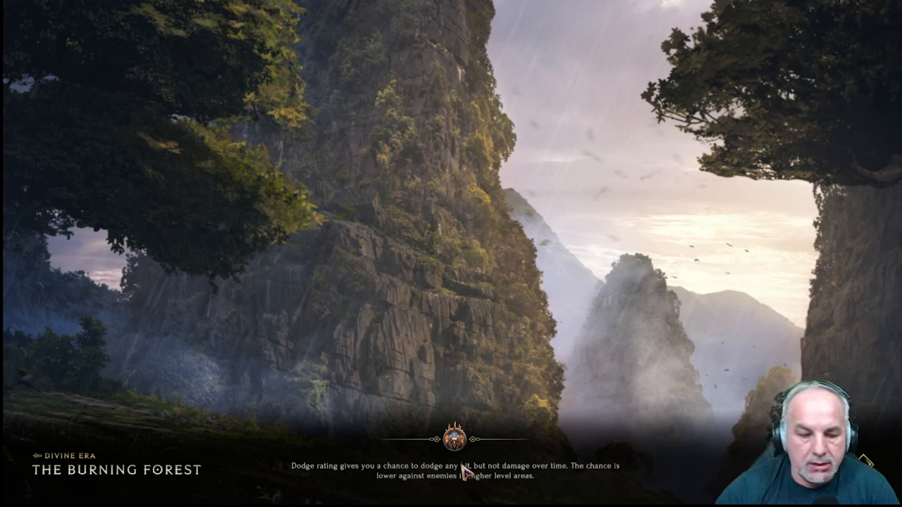
mouse_move(462, 496)
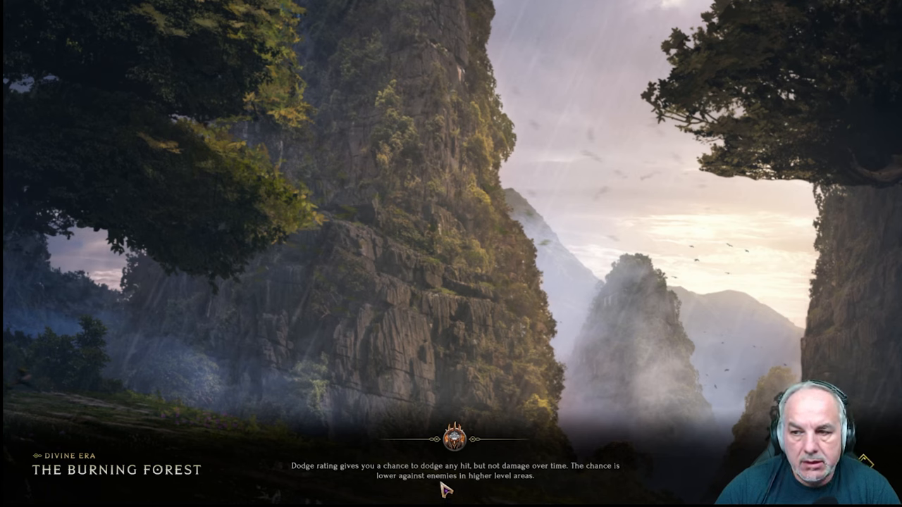
mouse_move(606, 299)
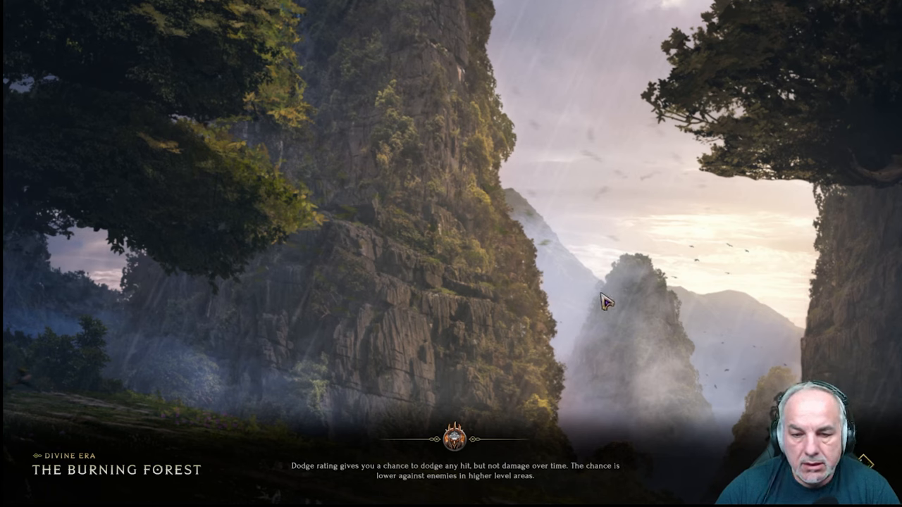
mouse_move(579, 297)
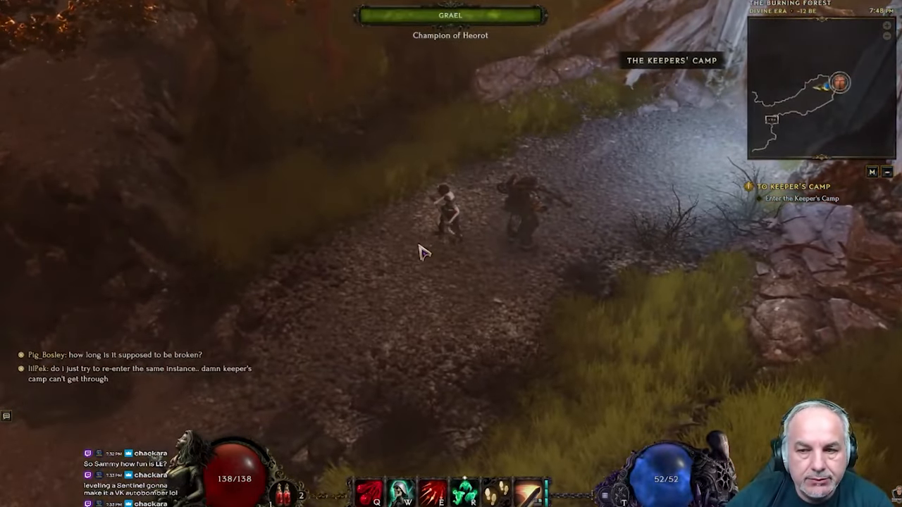
Step: Move the character along the forest path toward The Keepers' Camp entrance and back down
click(557, 208)
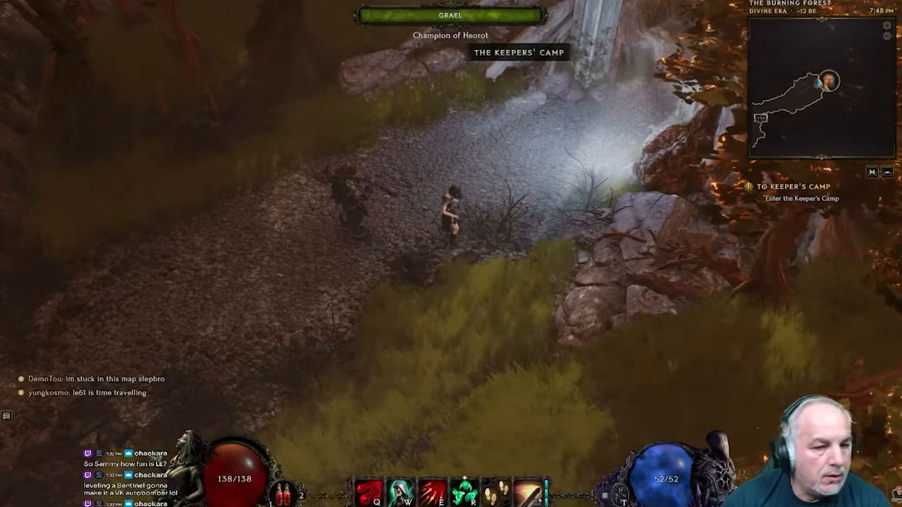
click(422, 242)
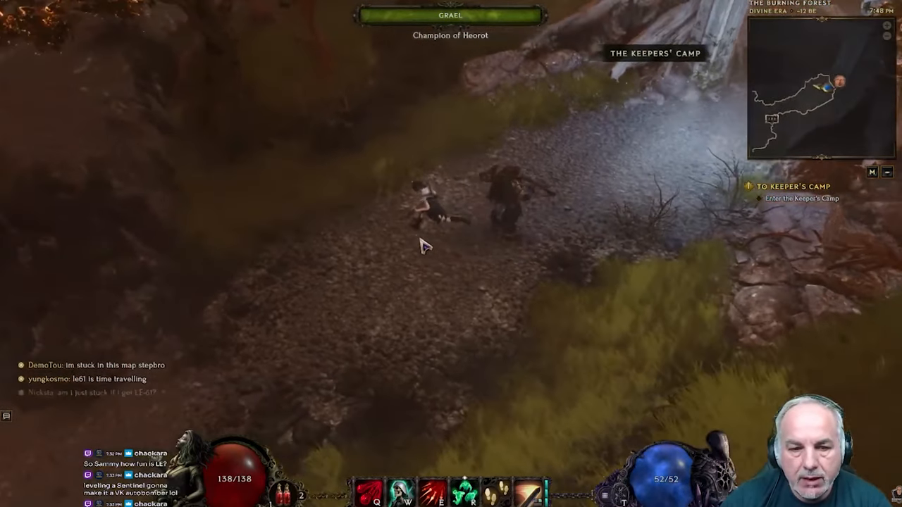
click(451, 265)
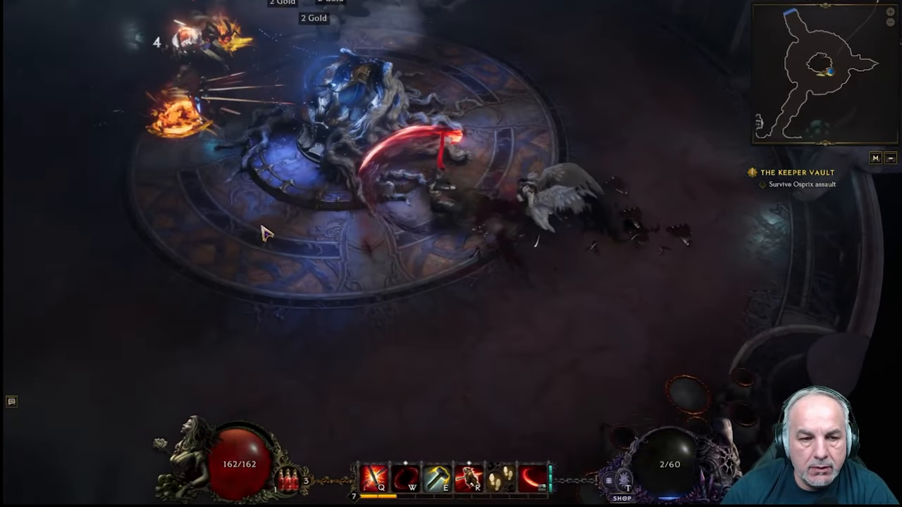
Step: Attack the enemy wave in The Keeper Vault and unleash a combat skill with the I hotkey
click(515, 118)
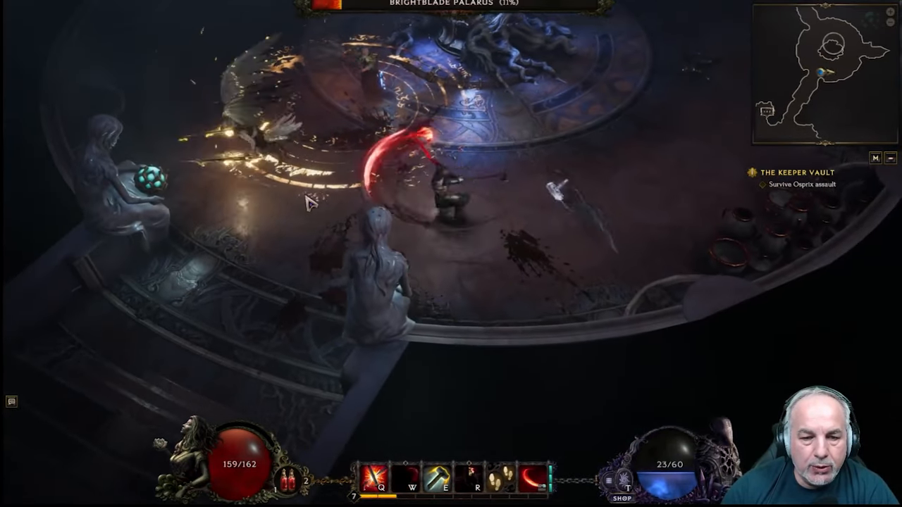
key(i)
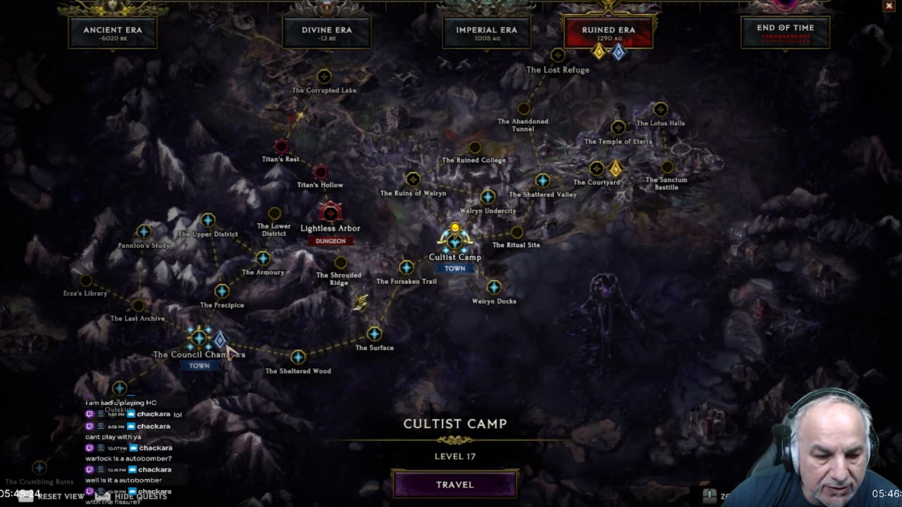
mouse_move(203, 340)
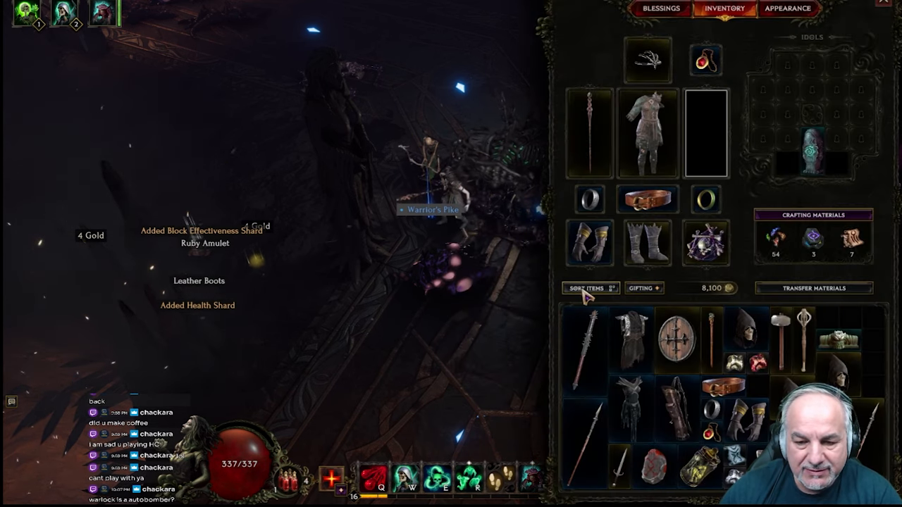
Step: Check an item in the inventory panel before closing it and returning to the skeleton fight
click(588, 287)
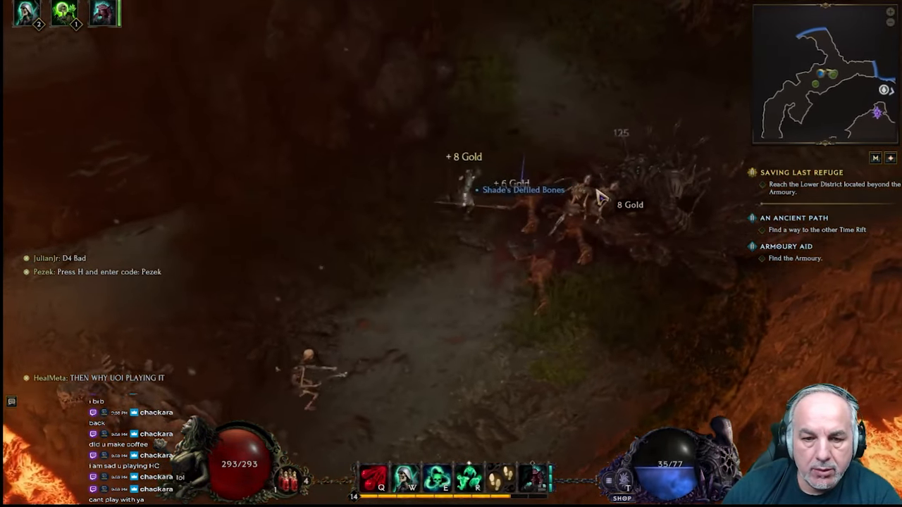
mouse_move(690, 155)
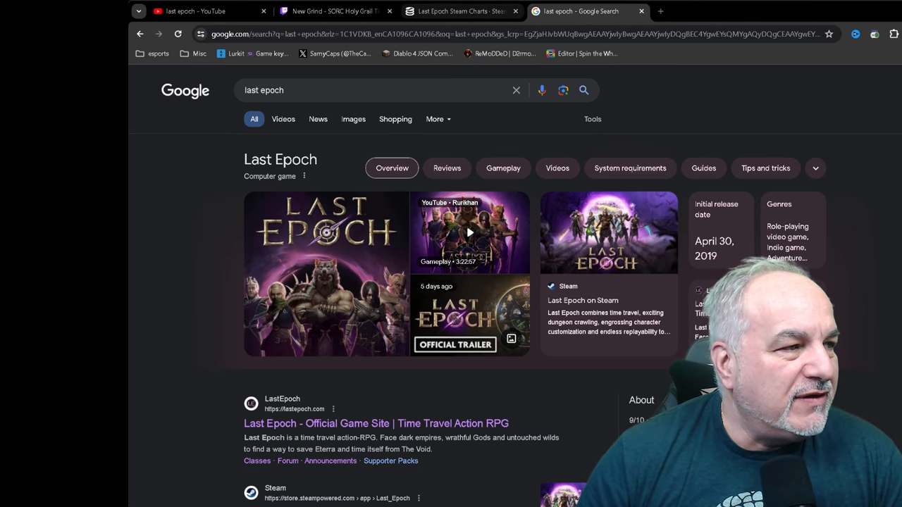
Step: Switch to the 'Last Epoch Steam Charts' browser tab showing 114,471 players now and a 152,512 peak
click(462, 12)
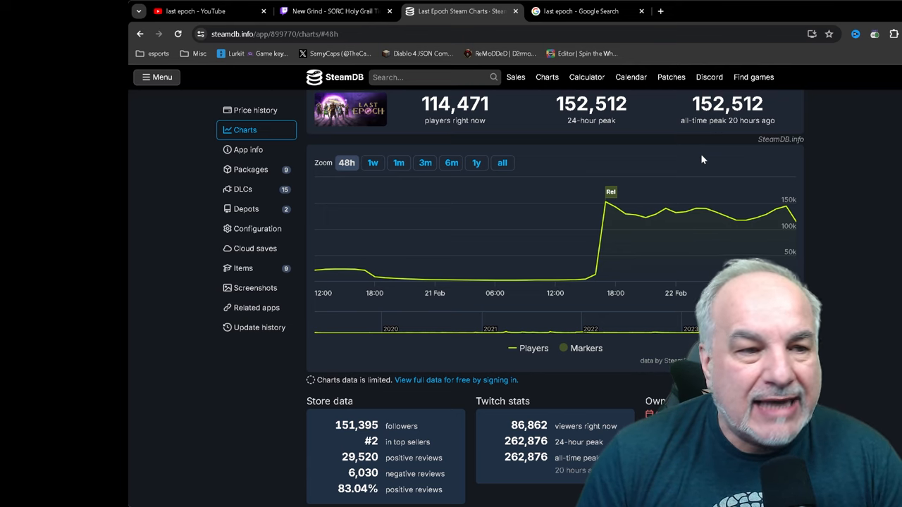
mouse_move(606, 206)
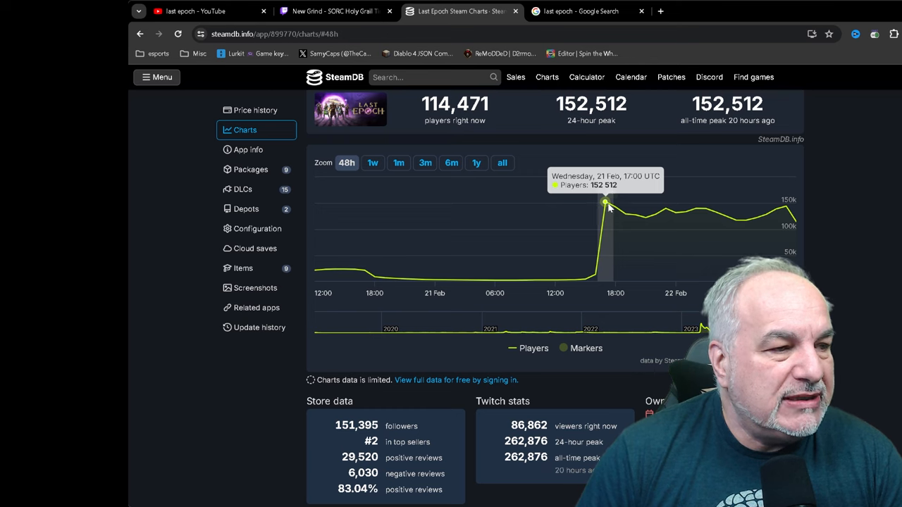
mouse_move(685, 214)
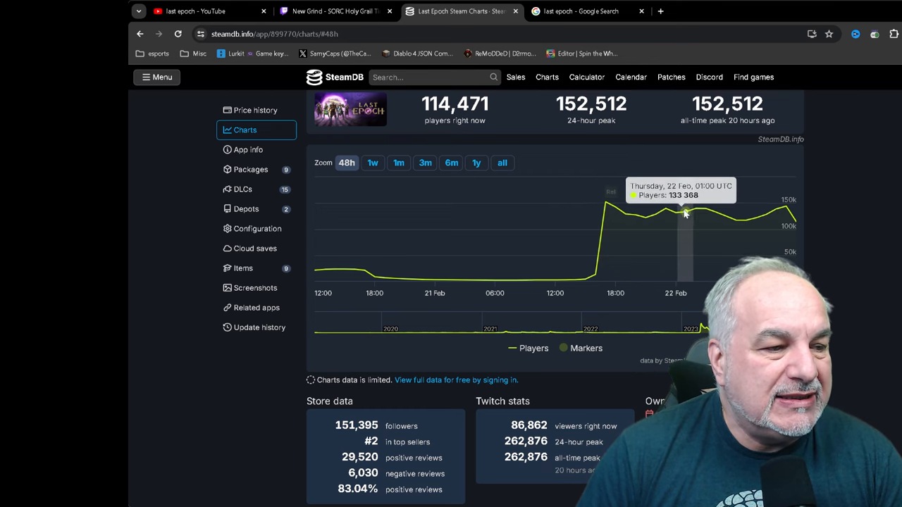
mouse_move(775, 204)
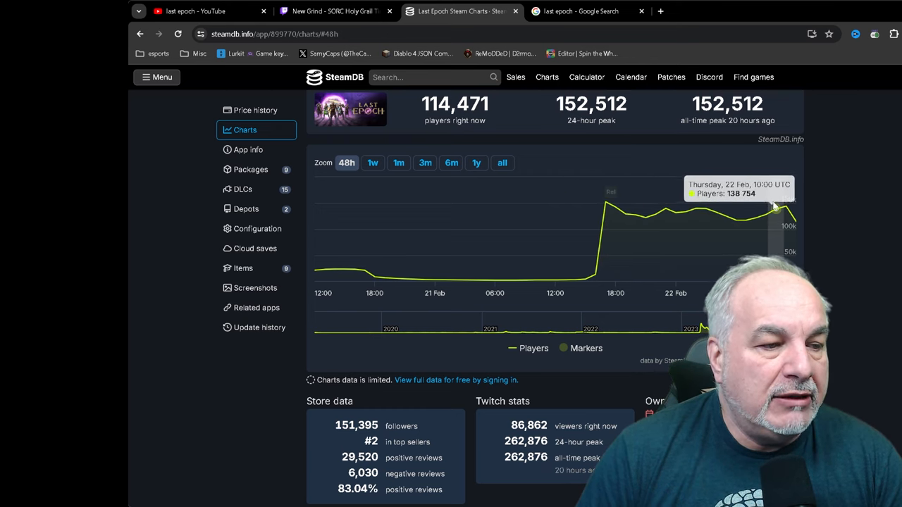
mouse_move(794, 223)
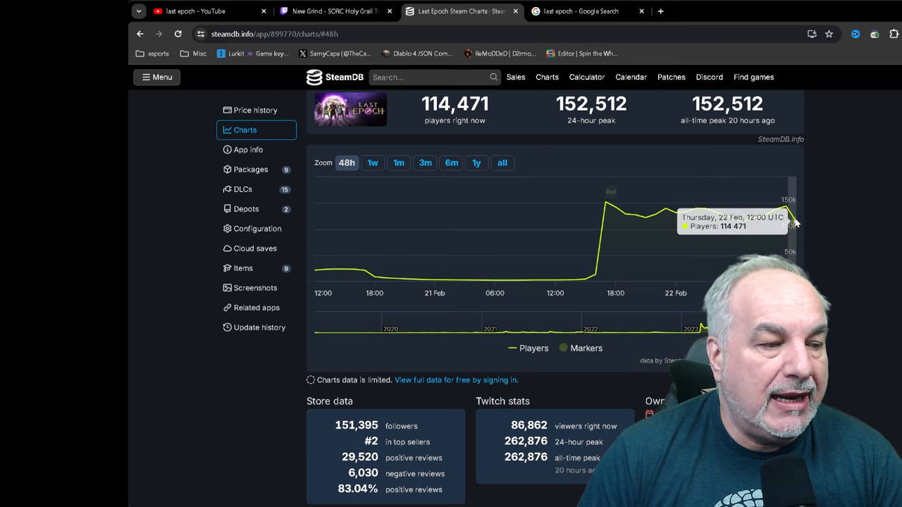
mouse_move(459, 123)
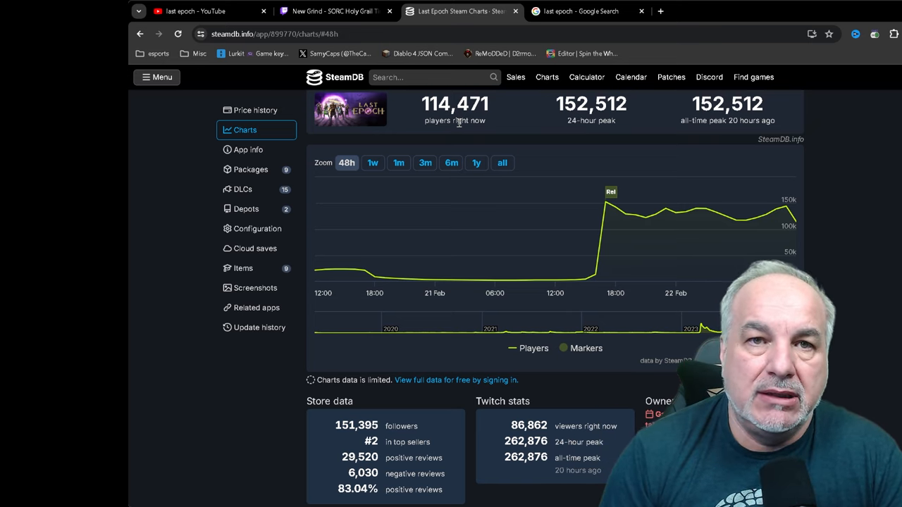
scroll(up, 3)
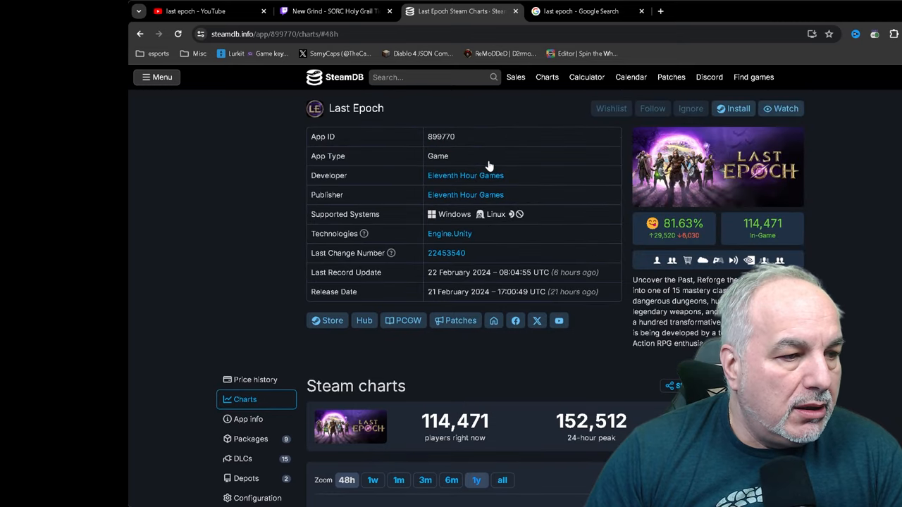